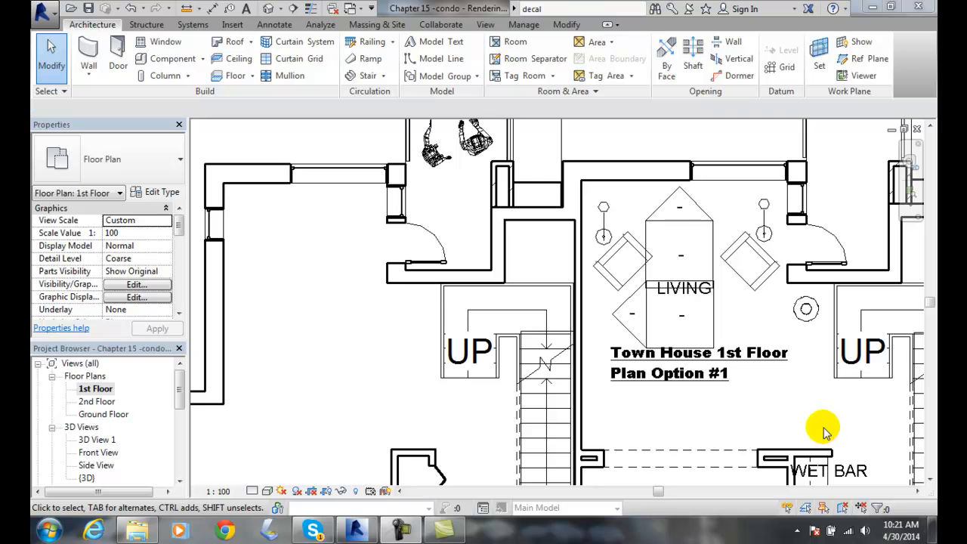
pyautogui.moveTo(816, 424)
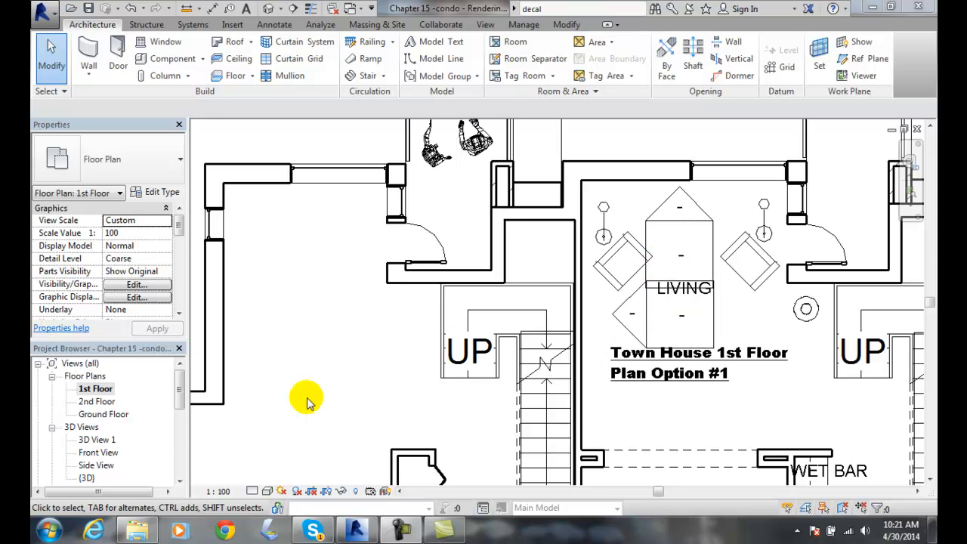
# Open Living Room Elevation 1 and show the Insert tab's Decal dropdown options.
pyautogui.scroll(-3)
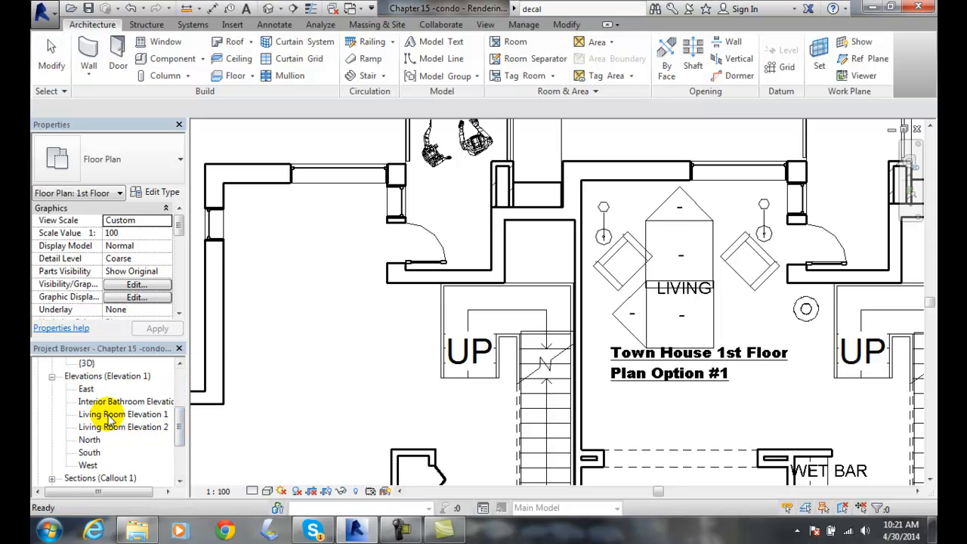
pyautogui.doubleClick(121, 414)
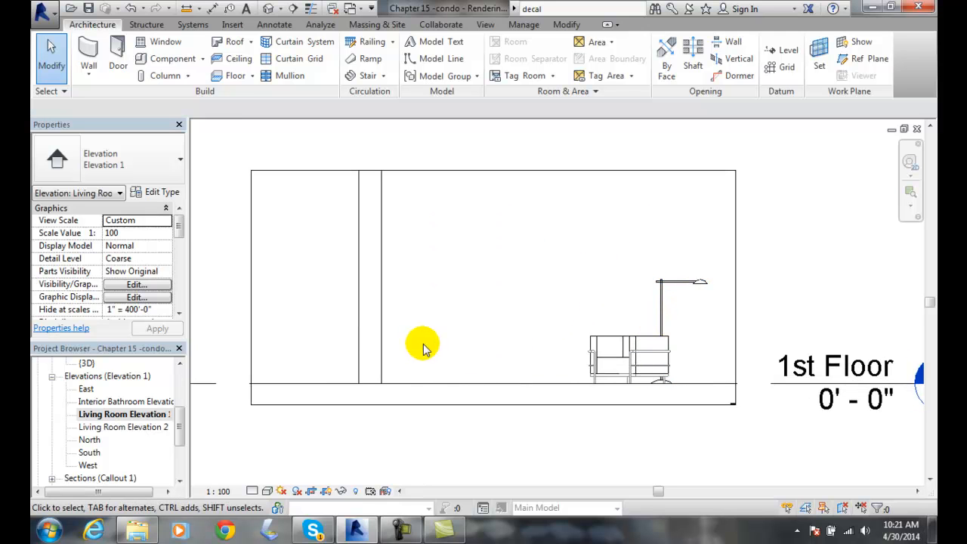
pyautogui.click(424, 344)
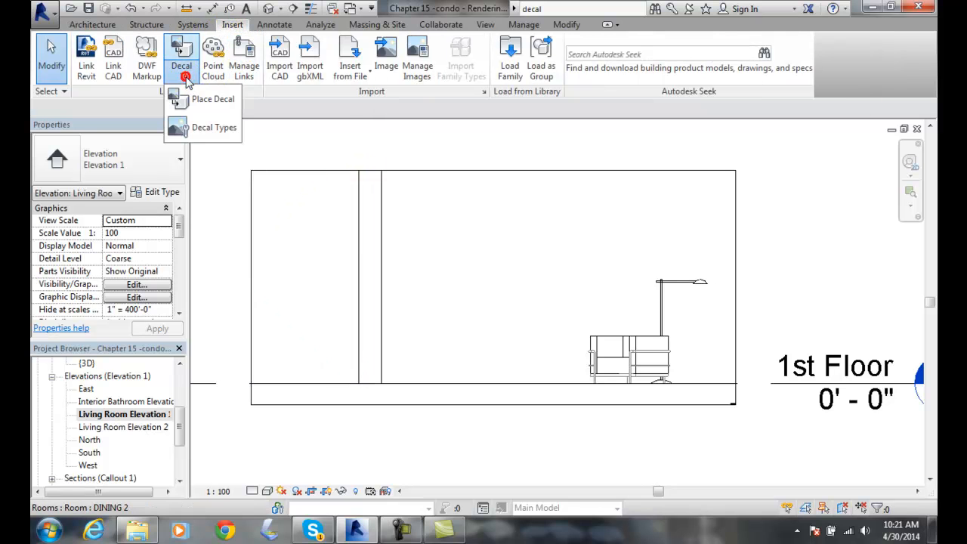
# Place the Monet Cliff Walk decal on the wall, then select the Renoir - Two Sisters type.
pyautogui.click(213, 99)
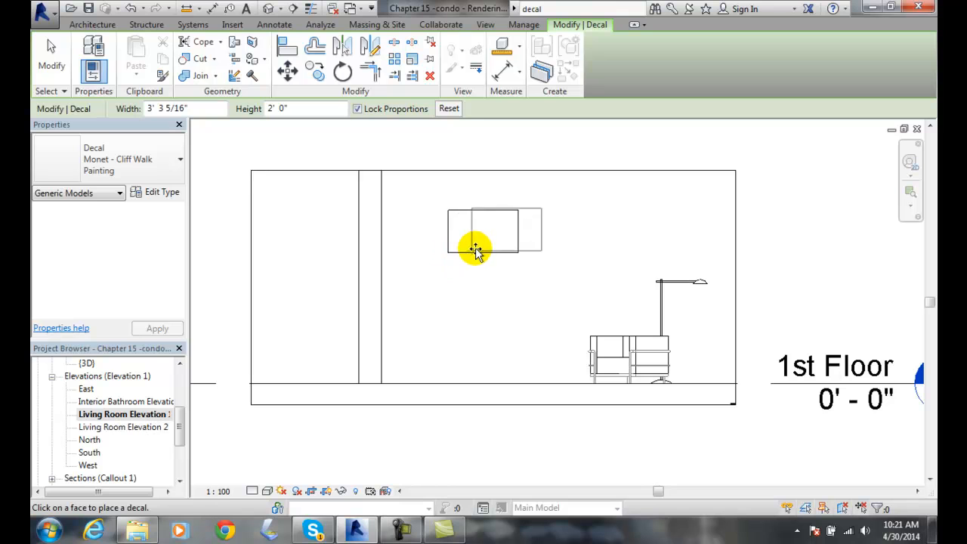
pyautogui.moveTo(476, 250); pyautogui.dragTo(539, 274)
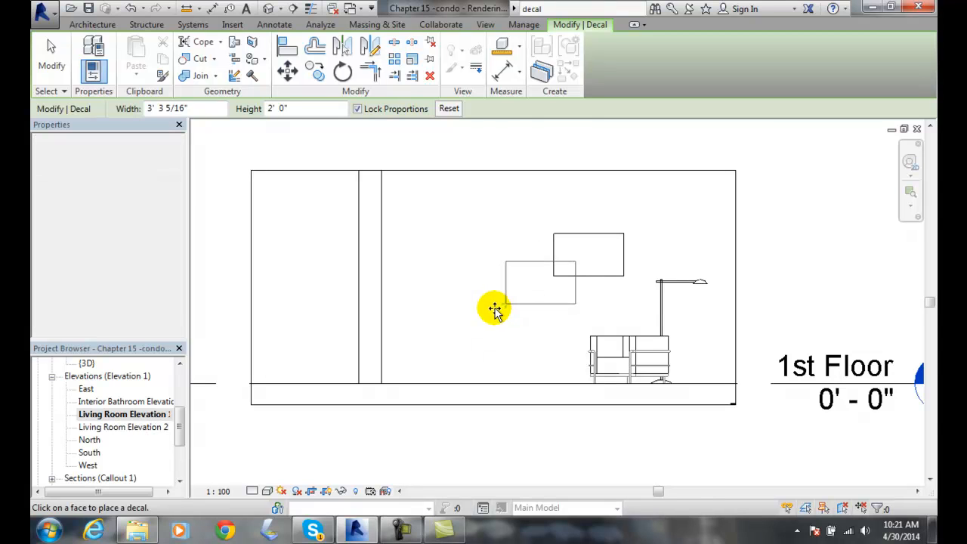
pyautogui.click(179, 160)
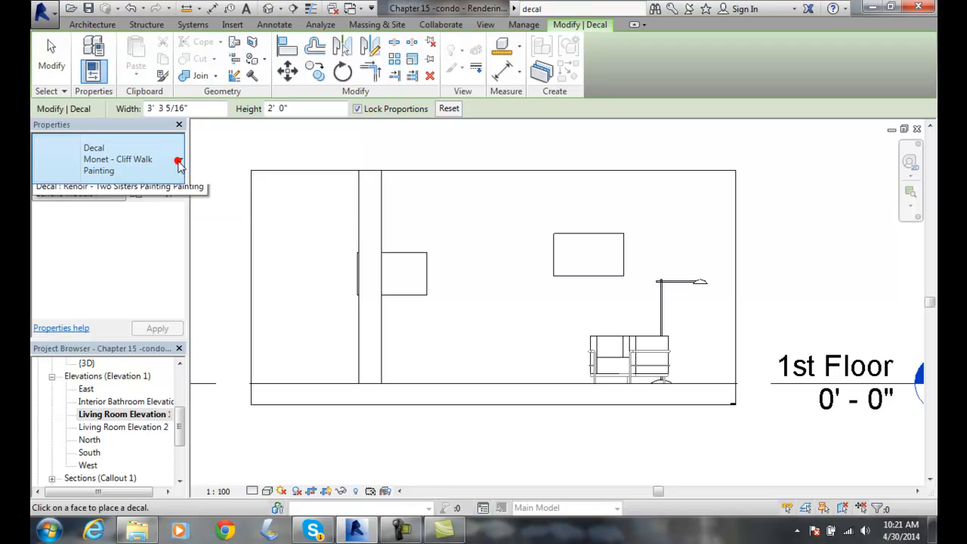
pyautogui.click(179, 158)
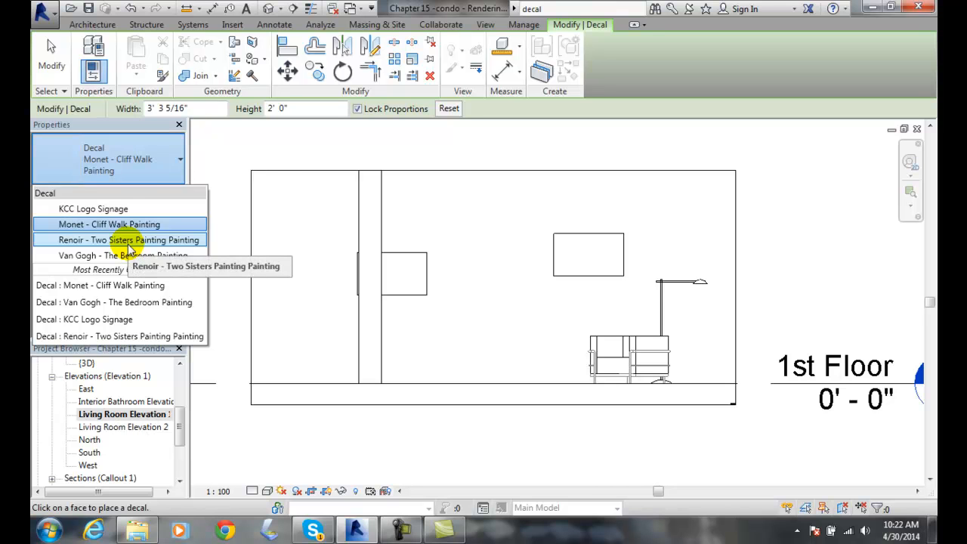
pyautogui.click(129, 240)
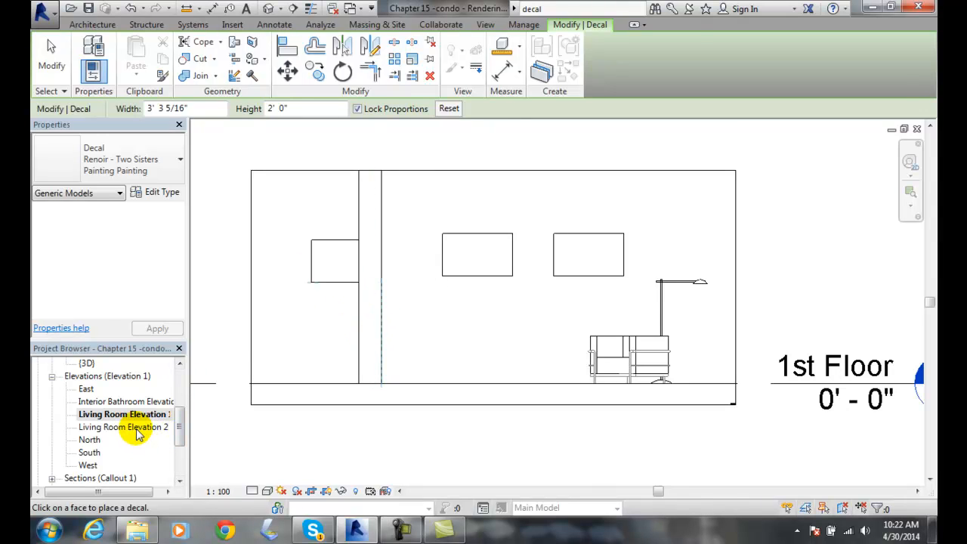
# Open Living Room Elevation 2 and preview a Renoir painting decal's position on its wall.
pyautogui.doubleClick(123, 427)
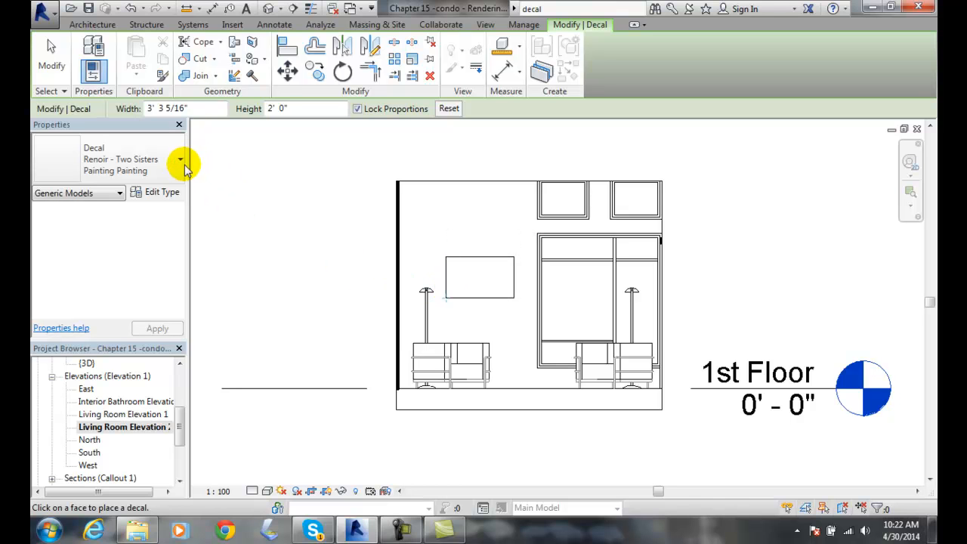
pyautogui.click(180, 158)
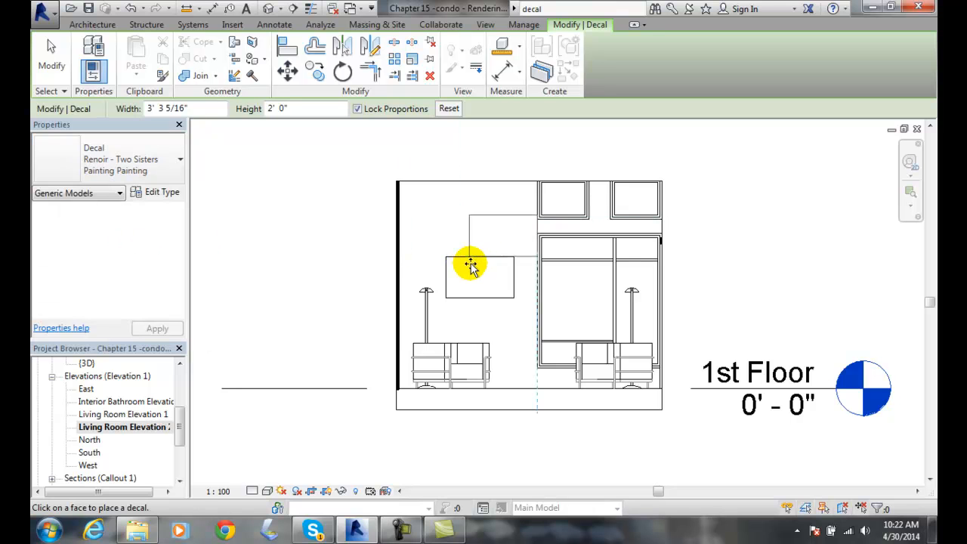
pyautogui.moveTo(471, 264); pyautogui.dragTo(444, 274)
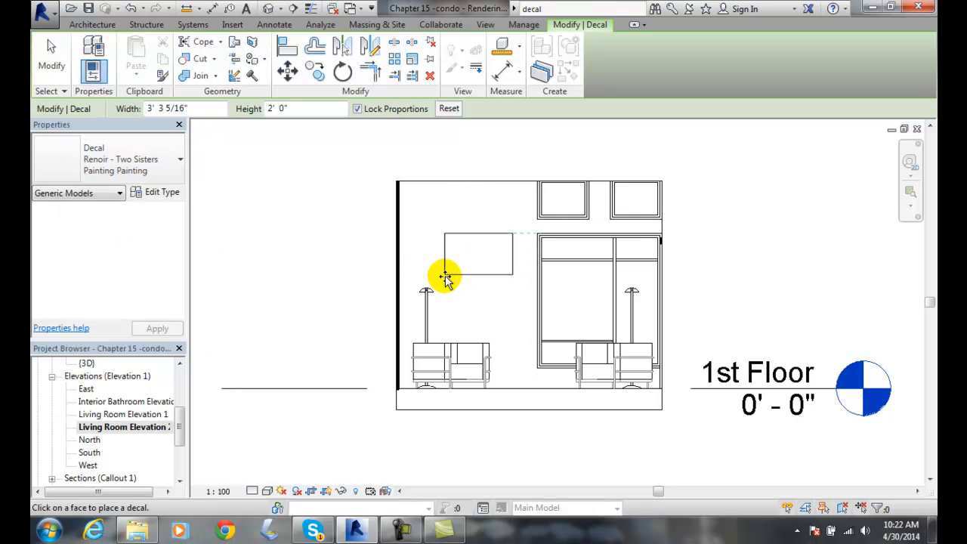
pyautogui.moveTo(444, 275); pyautogui.dragTo(487, 335)
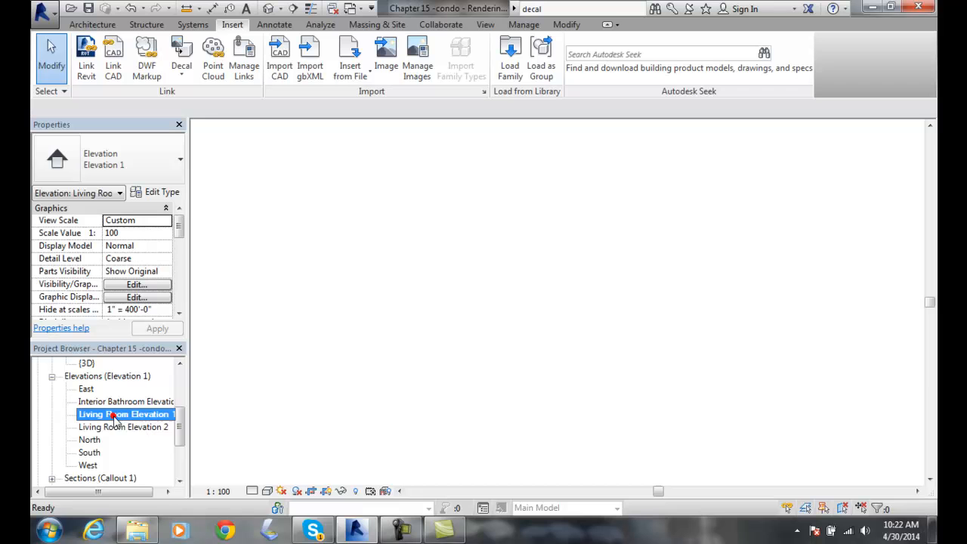
# Select the Renoir decal in Elevation 1, then reopen Elevation 2 and show the Decal dropdown.
pyautogui.doubleClick(124, 415)
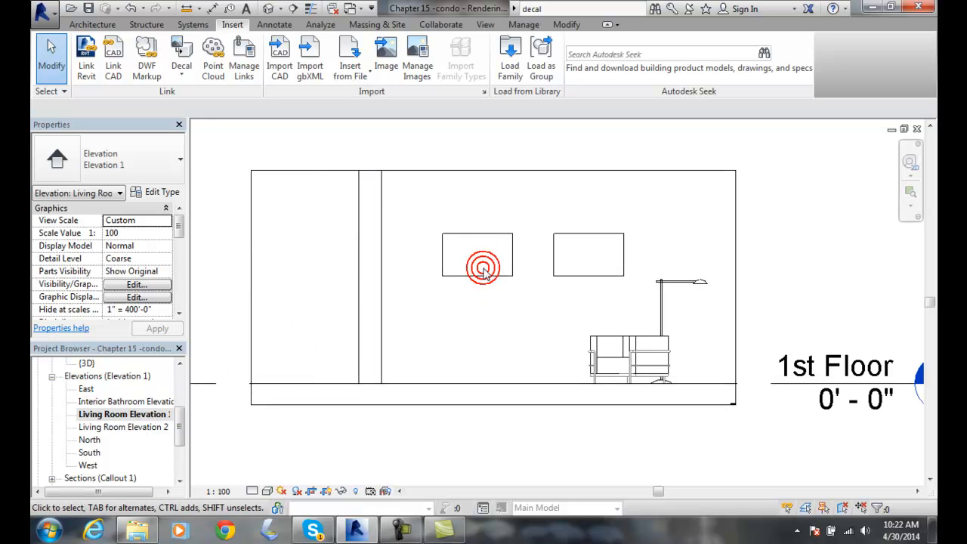
pyautogui.click(477, 257)
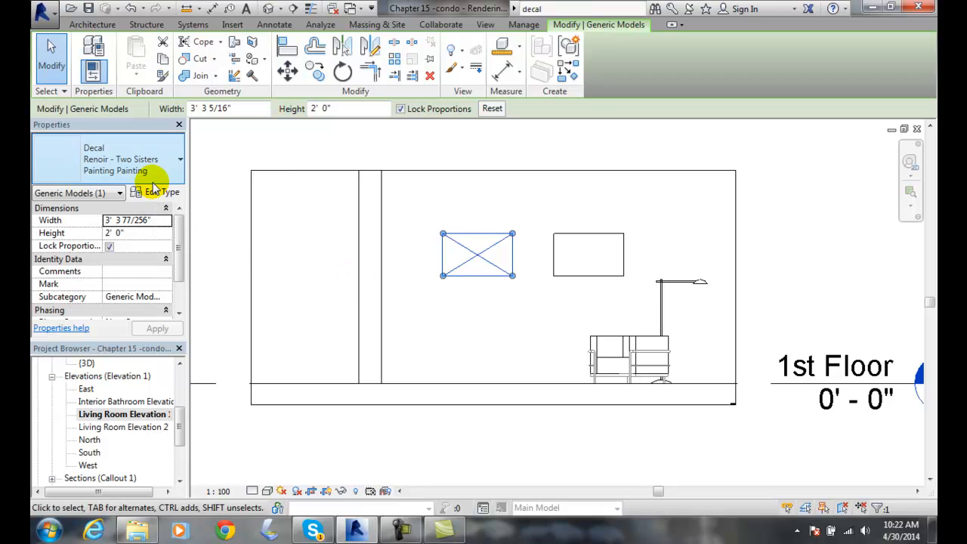
pyautogui.moveTo(127, 275)
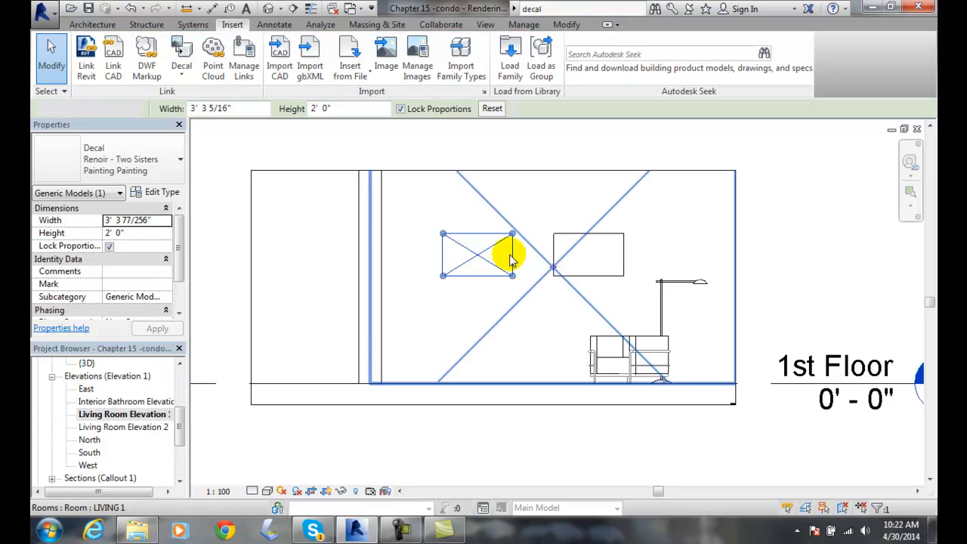
pyautogui.doubleClick(122, 427)
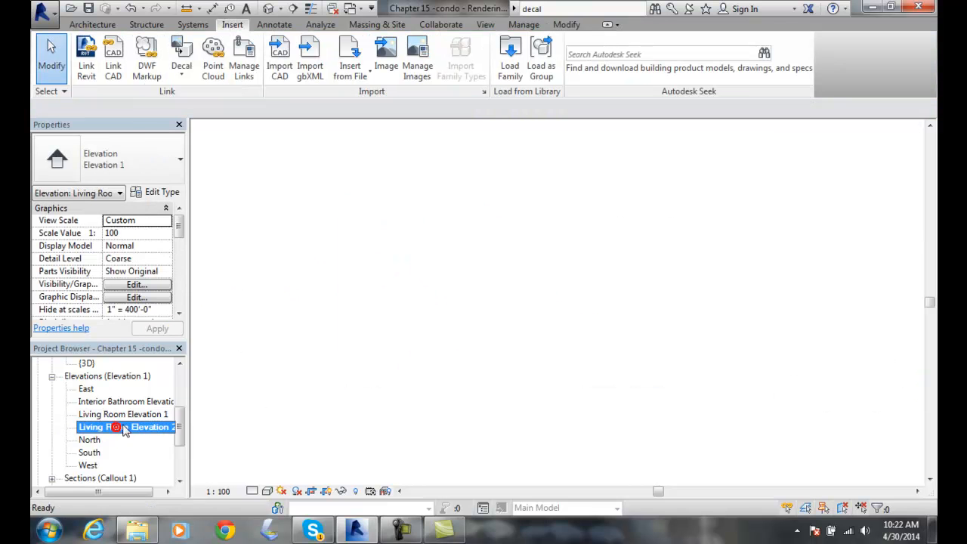
pyautogui.doubleClick(121, 427)
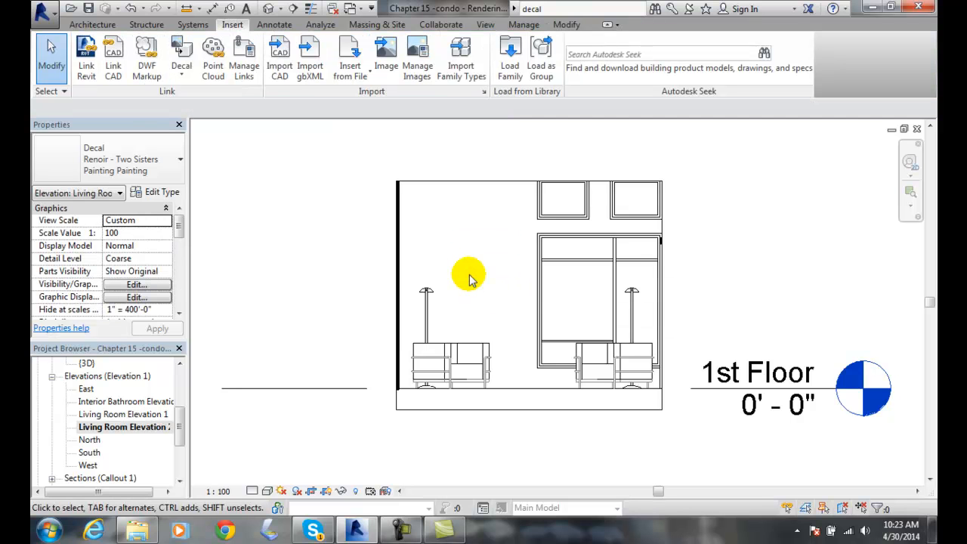
pyautogui.click(174, 159)
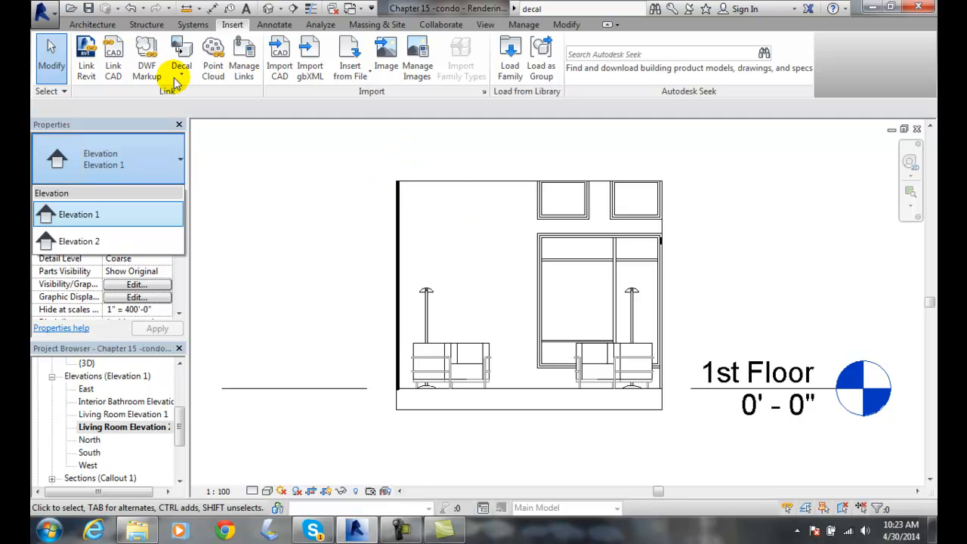
pyautogui.click(181, 56)
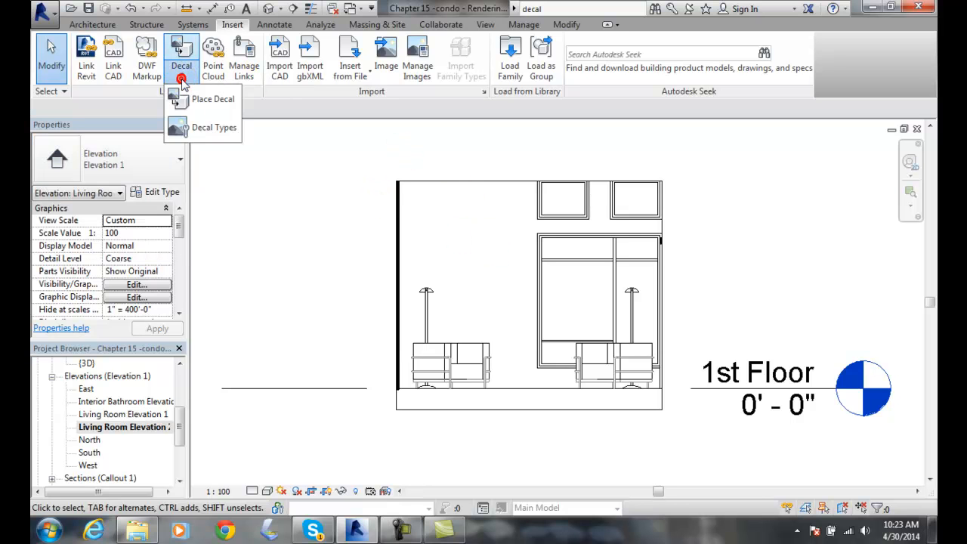
pyautogui.click(214, 127)
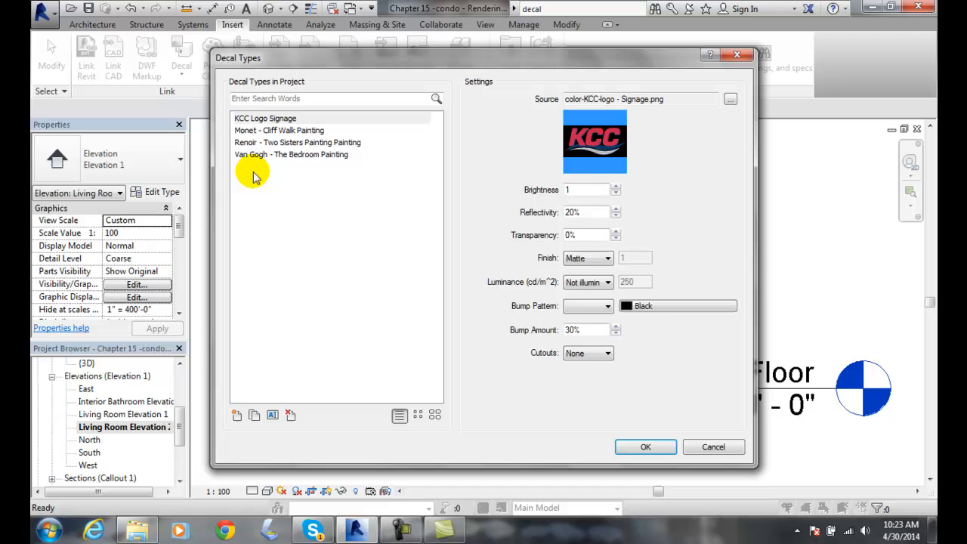
pyautogui.click(291, 154)
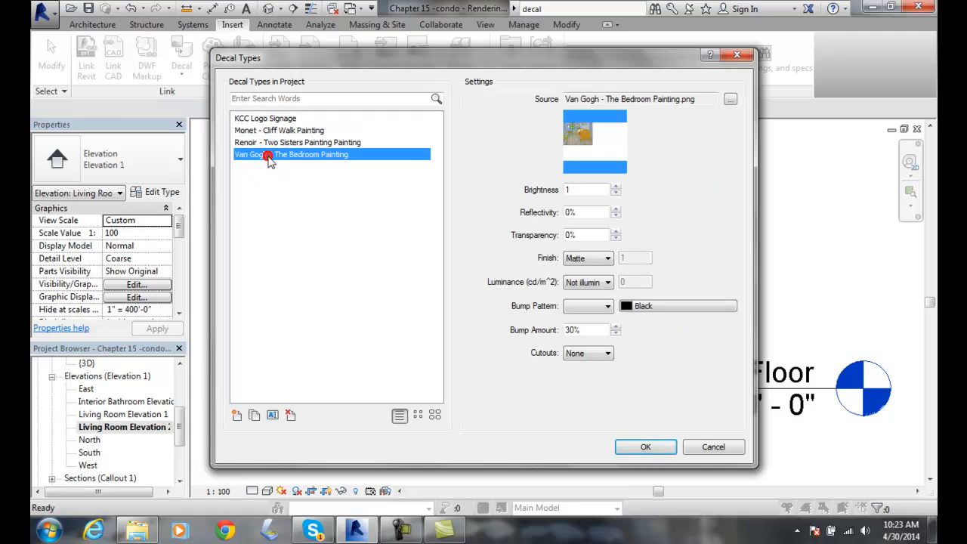
pyautogui.click(646, 447)
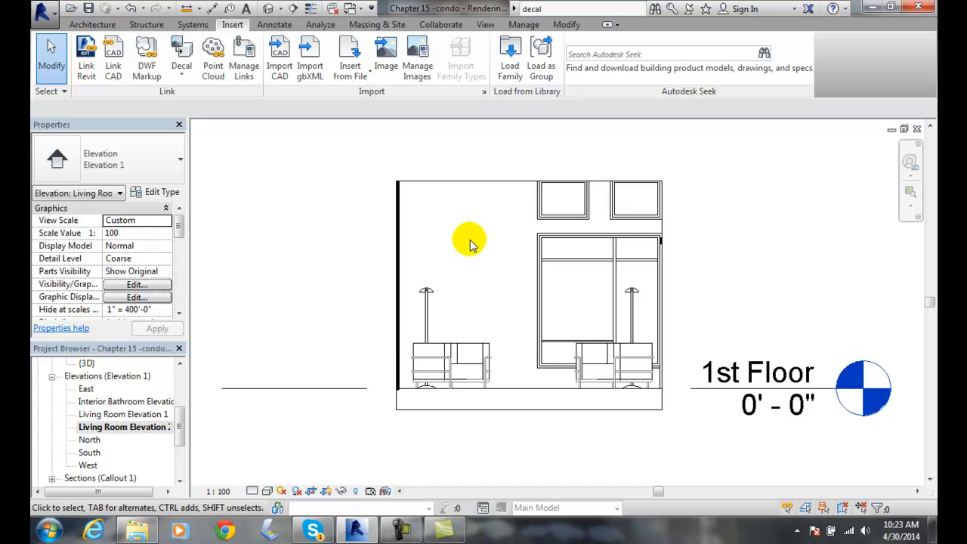
pyautogui.moveTo(195, 119)
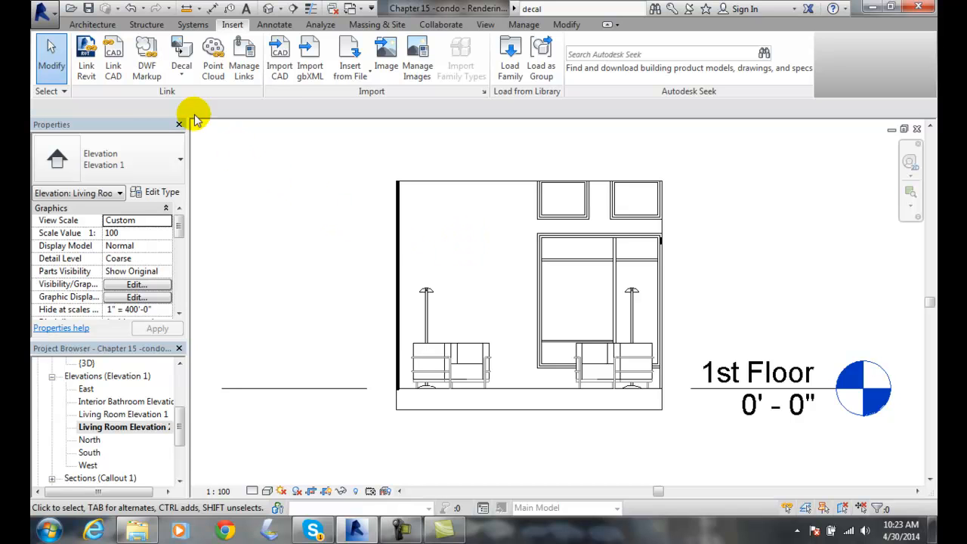
pyautogui.click(181, 57)
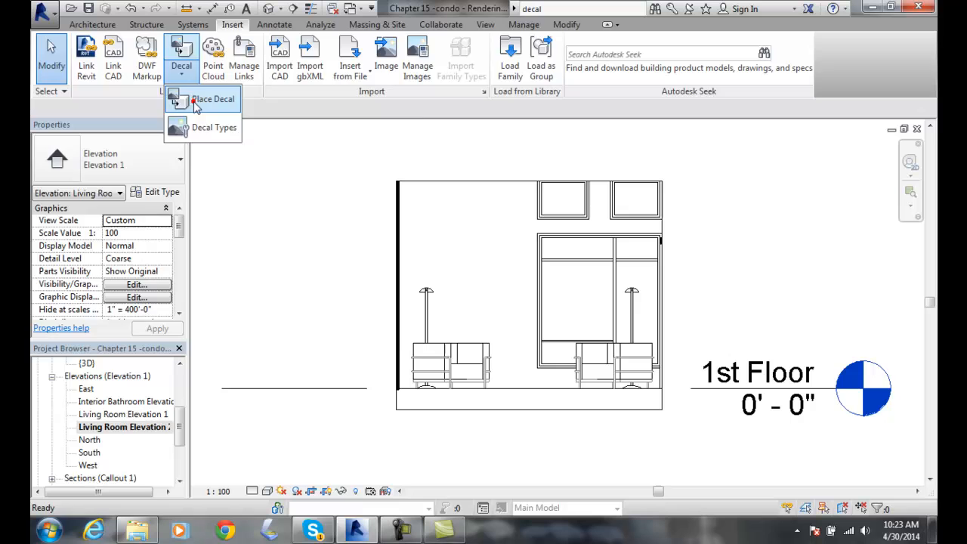
# Place the Van Gogh - The Bedroom Painting decal on the wall left of the window.
pyautogui.click(214, 99)
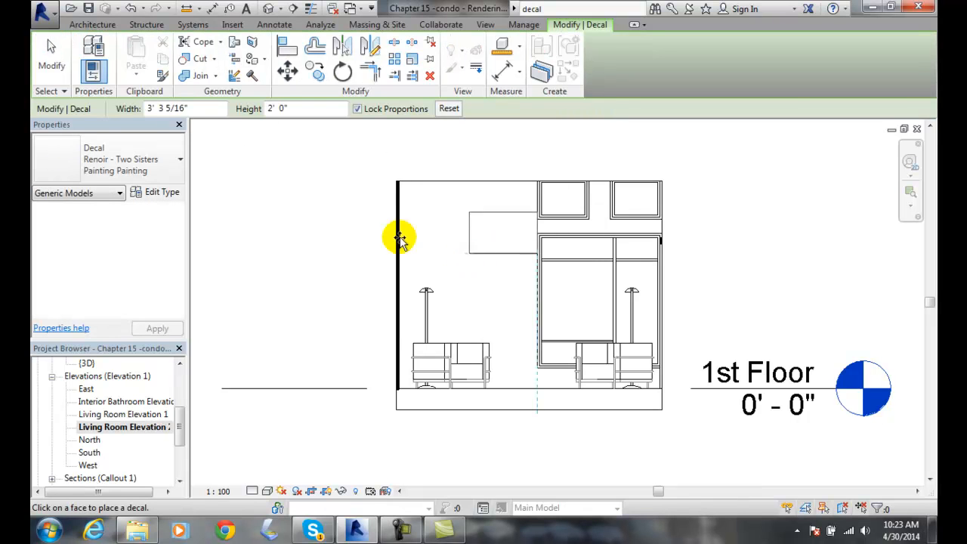
pyautogui.click(180, 159)
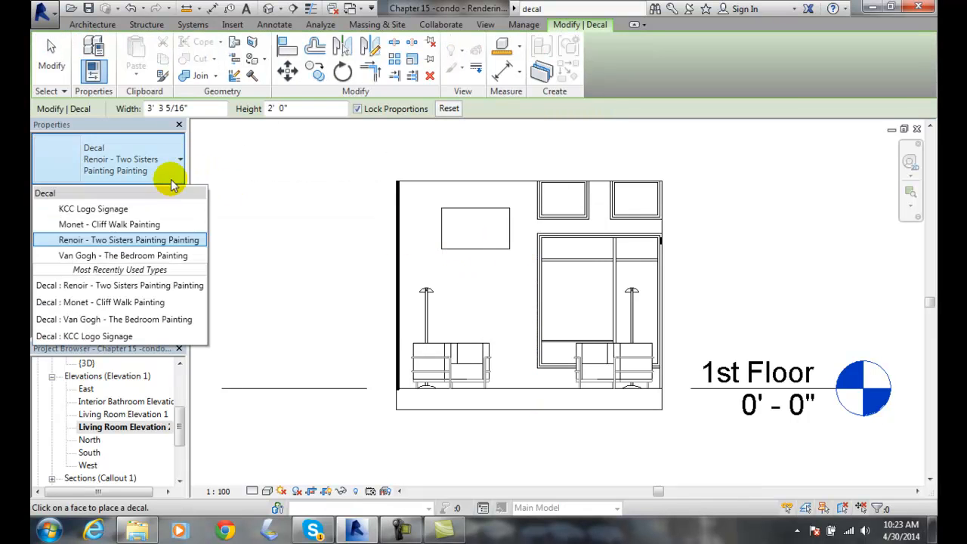
pyautogui.click(123, 255)
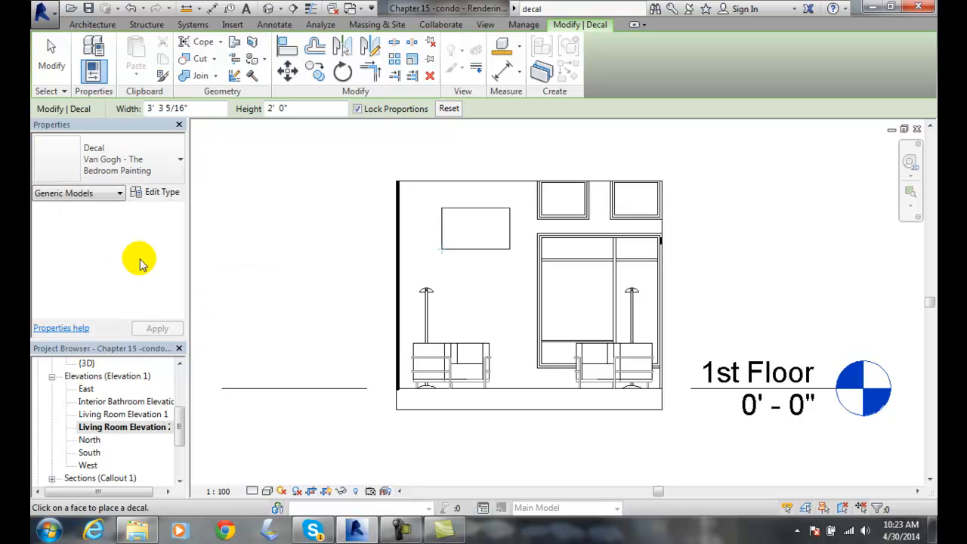
pyautogui.moveTo(477, 228); pyautogui.dragTo(491, 259)
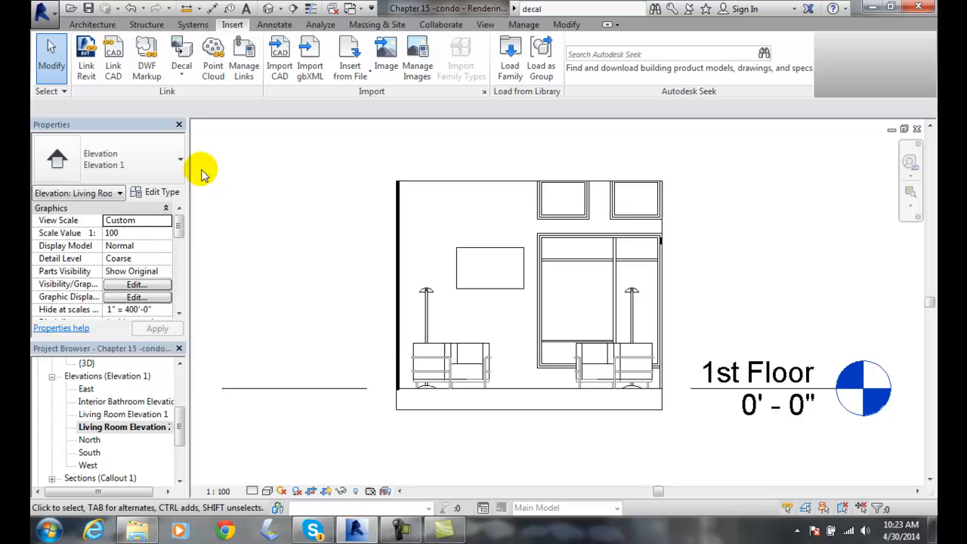
# Preview a KCC Logo Signage decal and edit its width, then reopen Living Room Elevation 1.
pyautogui.click(182, 57)
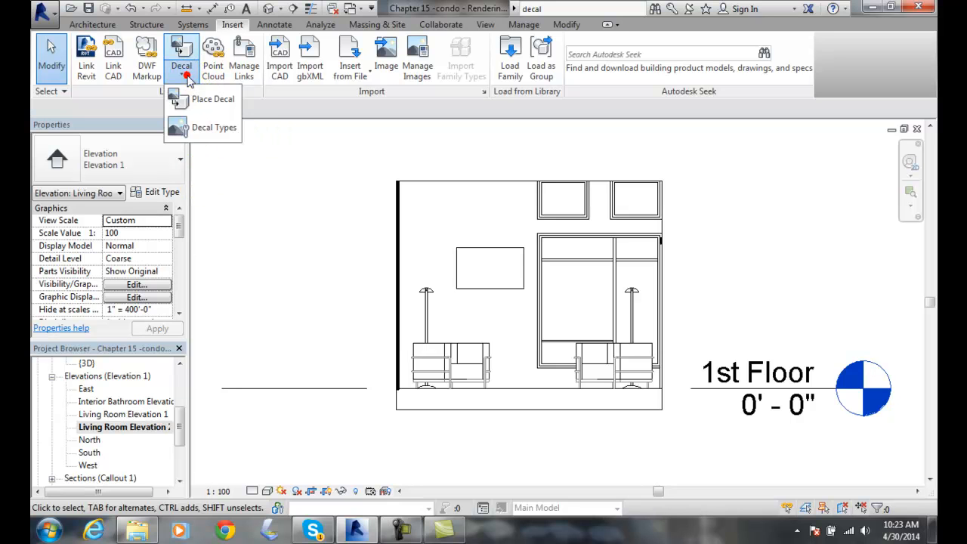
pyautogui.click(212, 99)
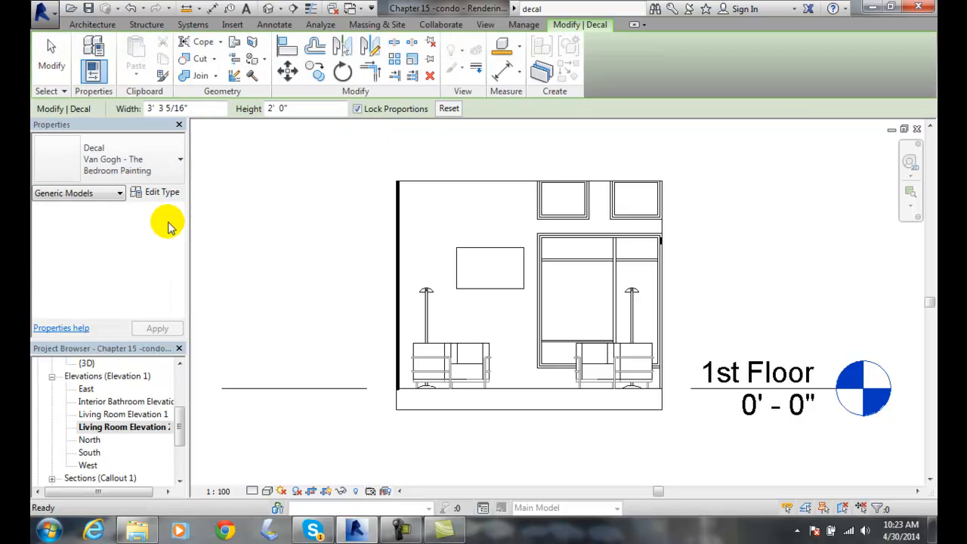
pyautogui.click(180, 159)
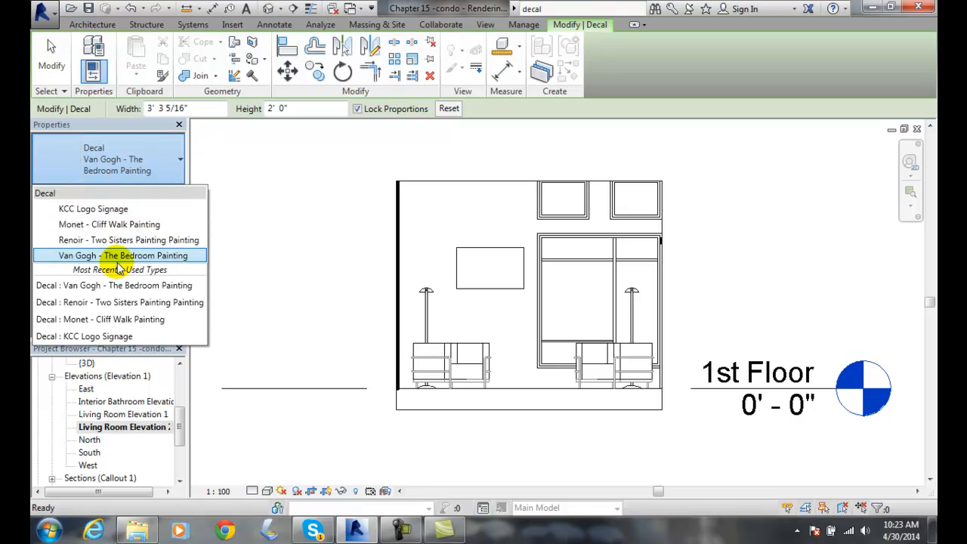
pyautogui.moveTo(117, 239)
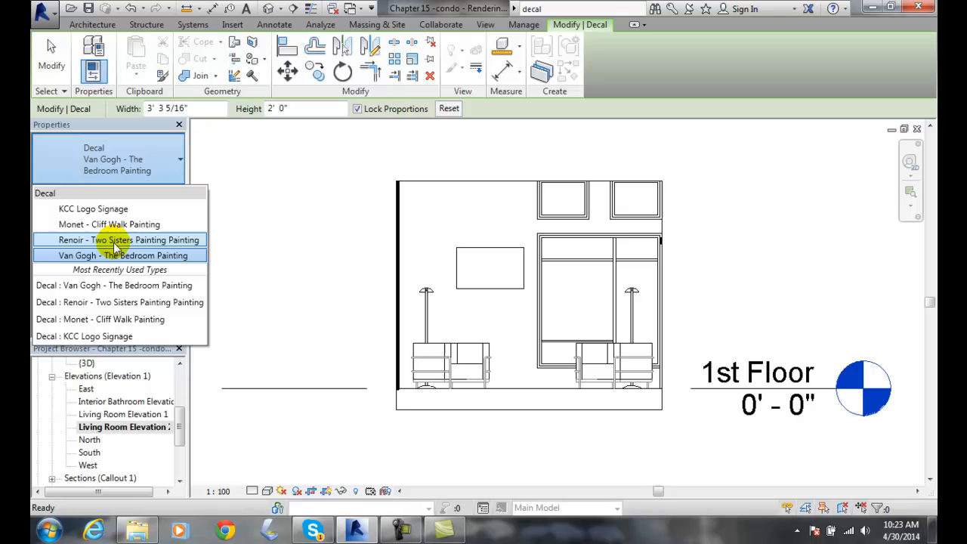
pyautogui.moveTo(121, 256)
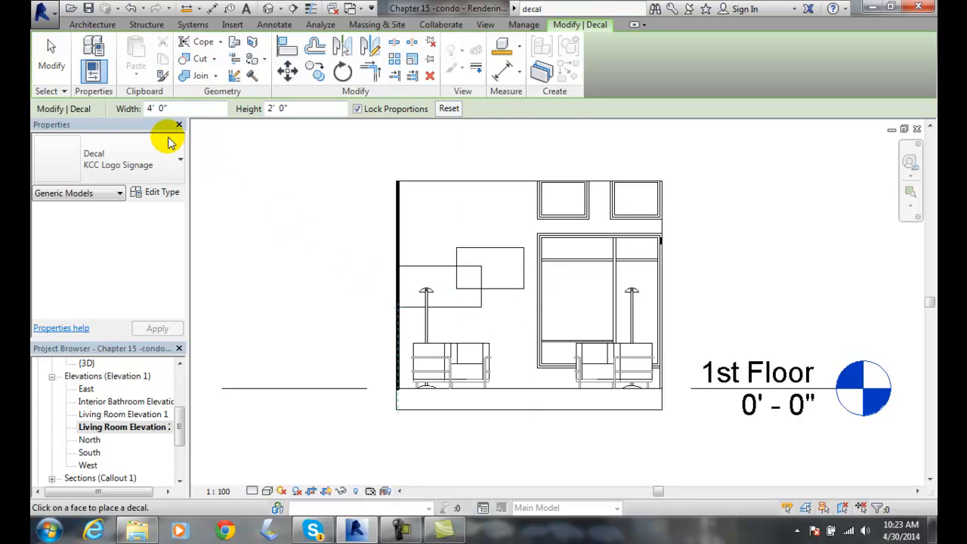
pyautogui.click(185, 108)
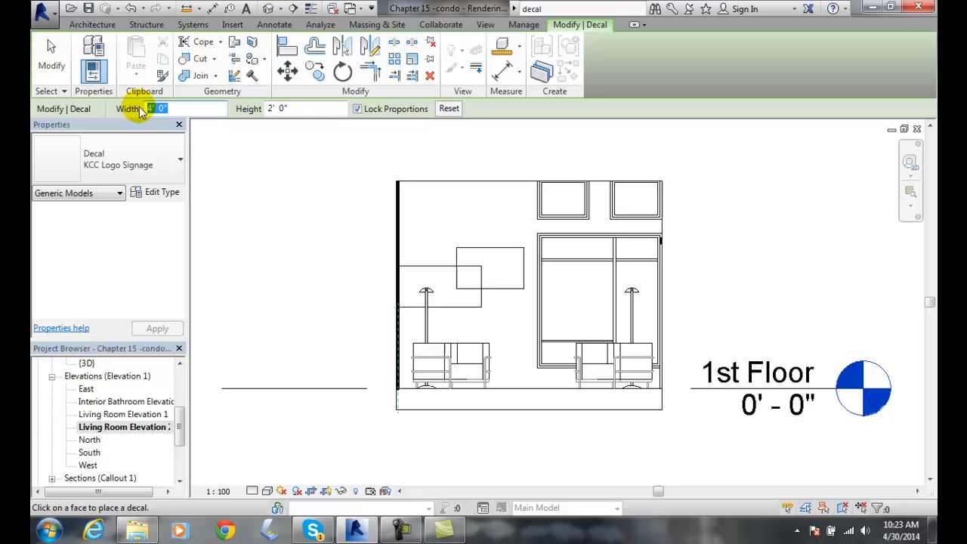
pyautogui.click(302, 108)
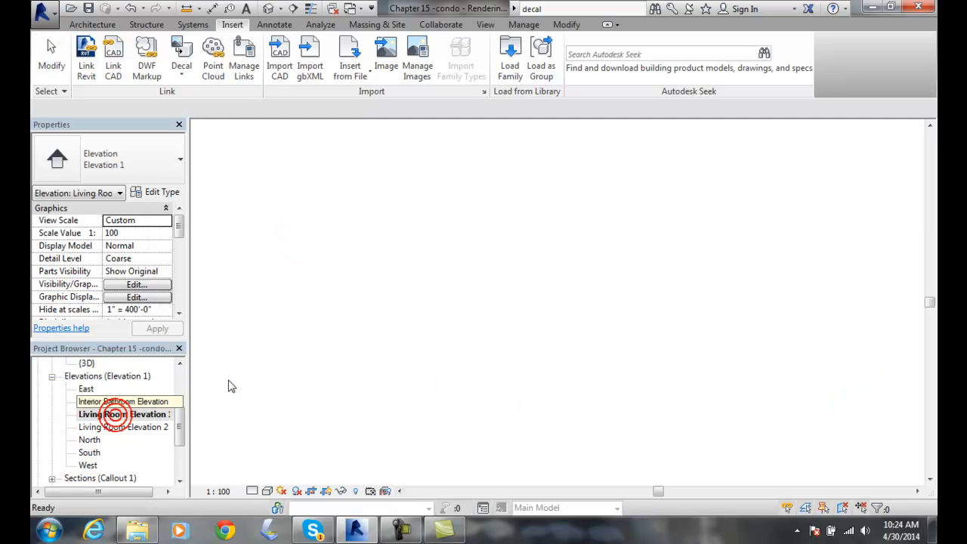
pyautogui.doubleClick(121, 414)
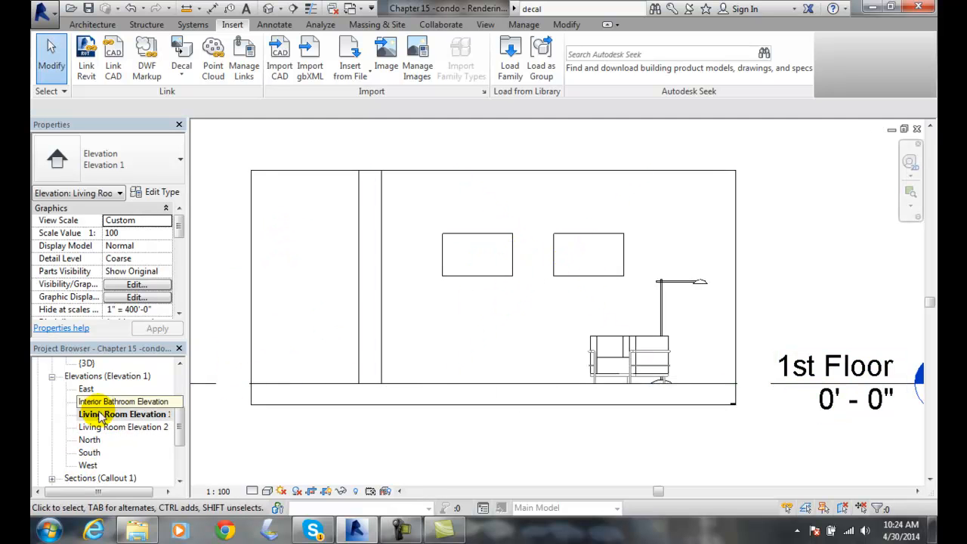